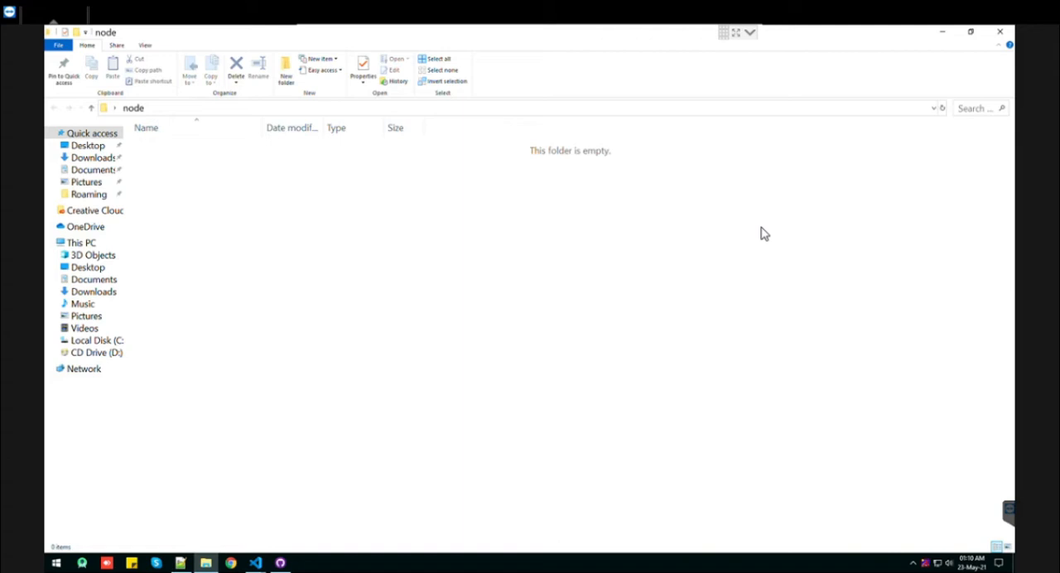
mouse_move(656, 83)
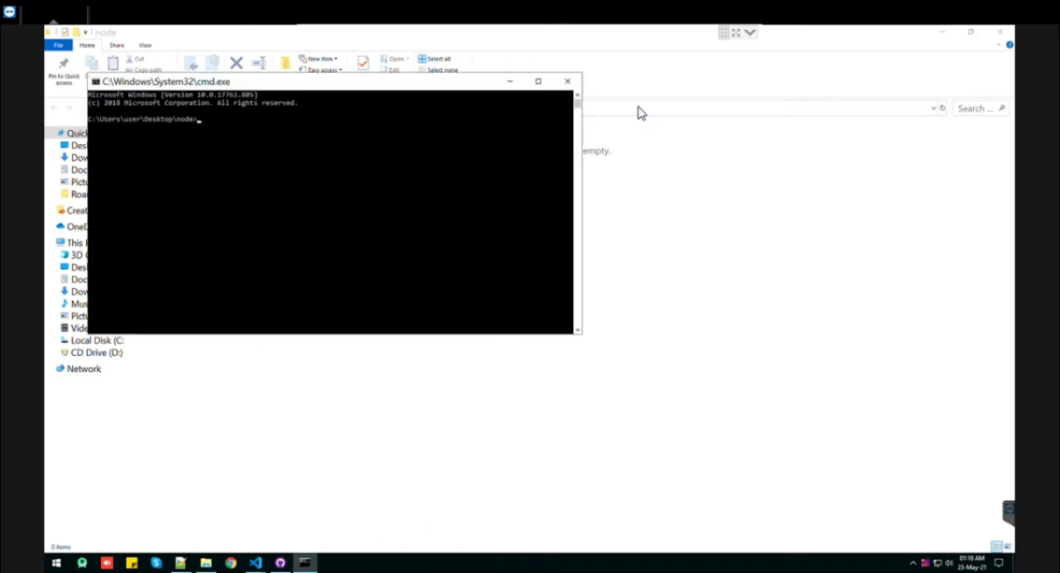
Step: Launch VS Code in the node folder by running "code ." from cmd
text(code .)
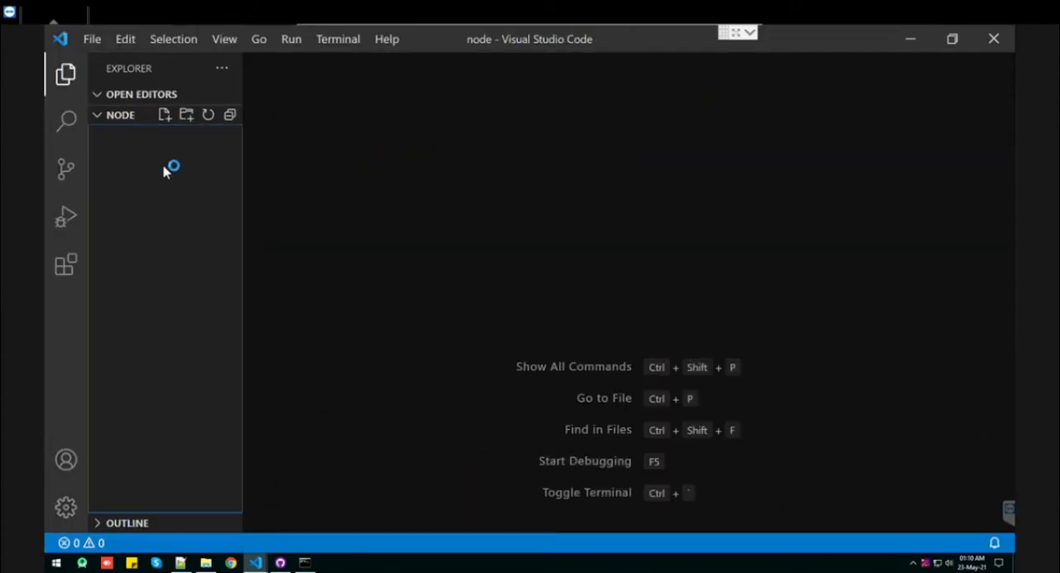
Step: Run "npm init -y" in the integrated terminal to generate package.json, then start "npm i express"
key(ctrl+`)
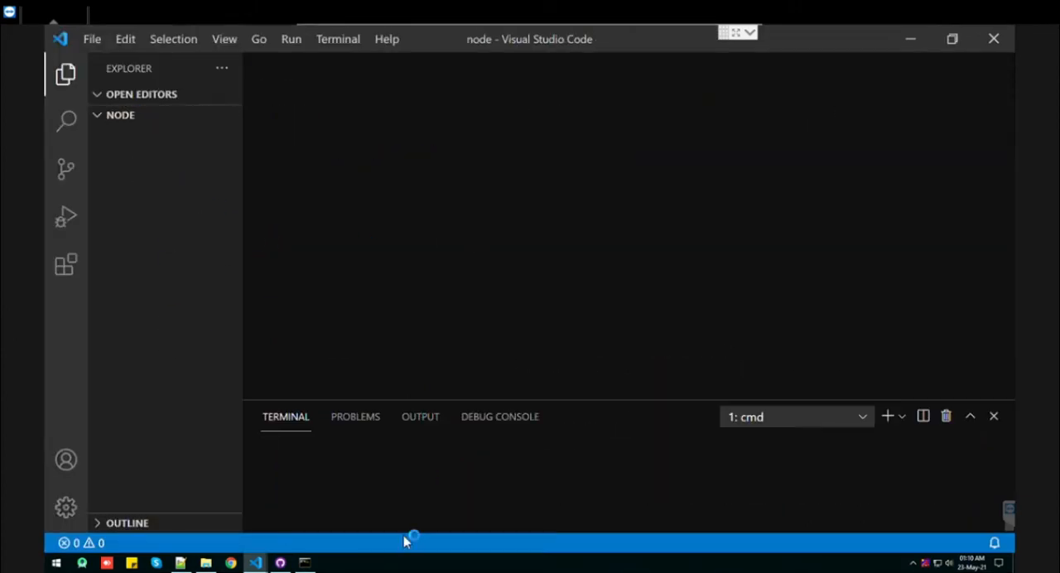
text(npm ini)
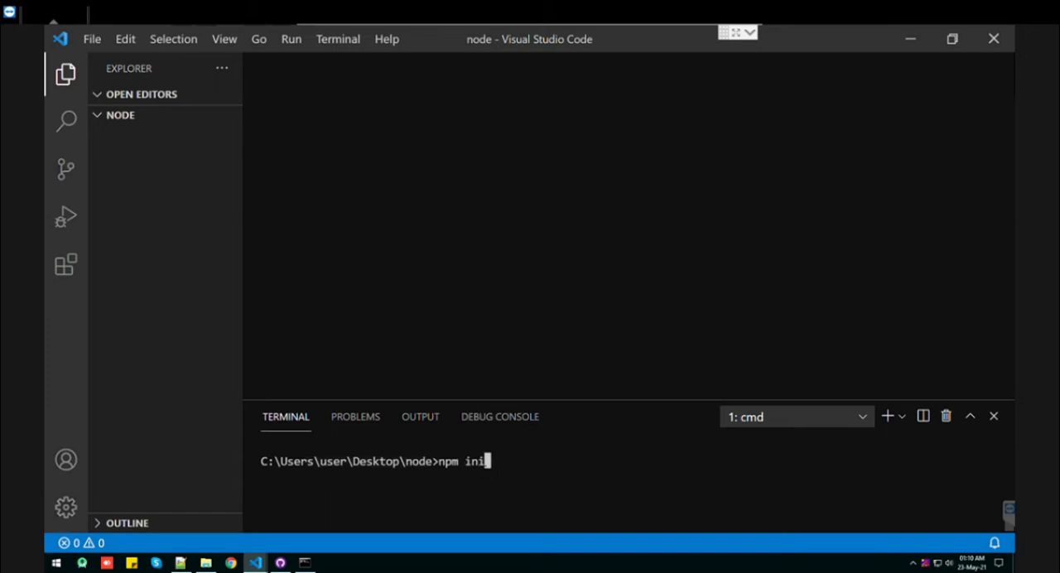
text(-)
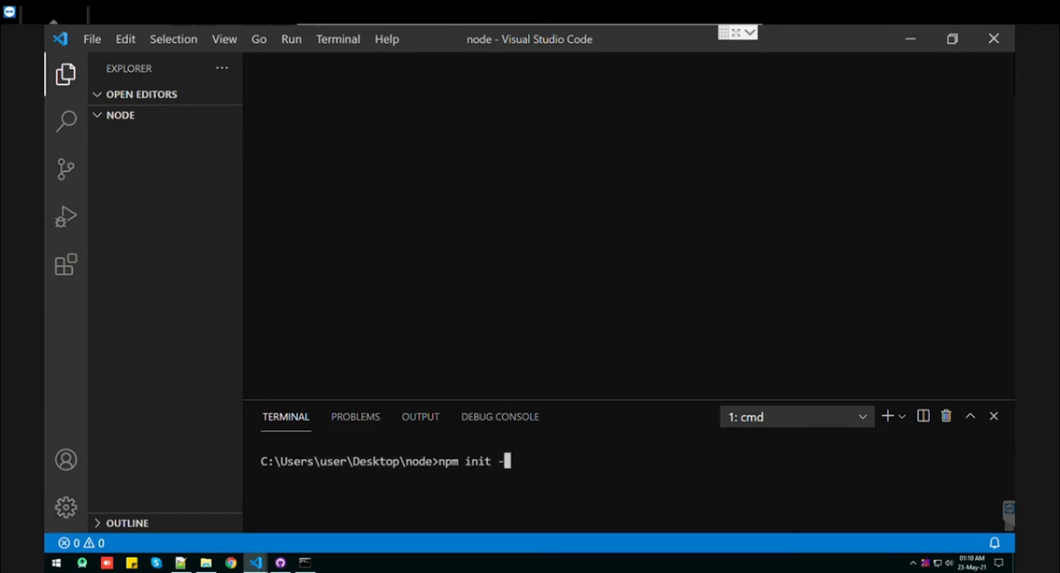
key(Enter)
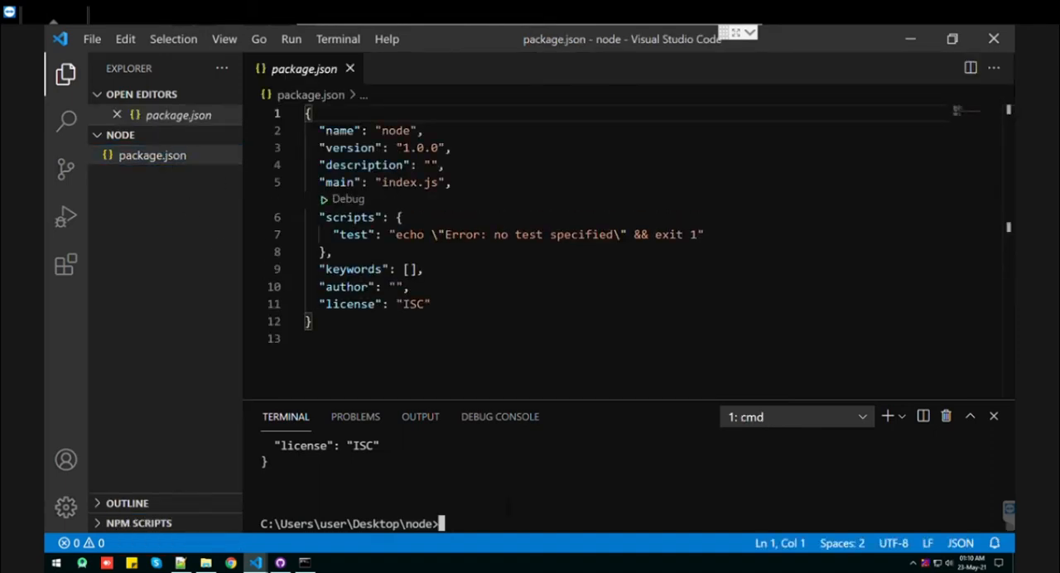
text(npm)
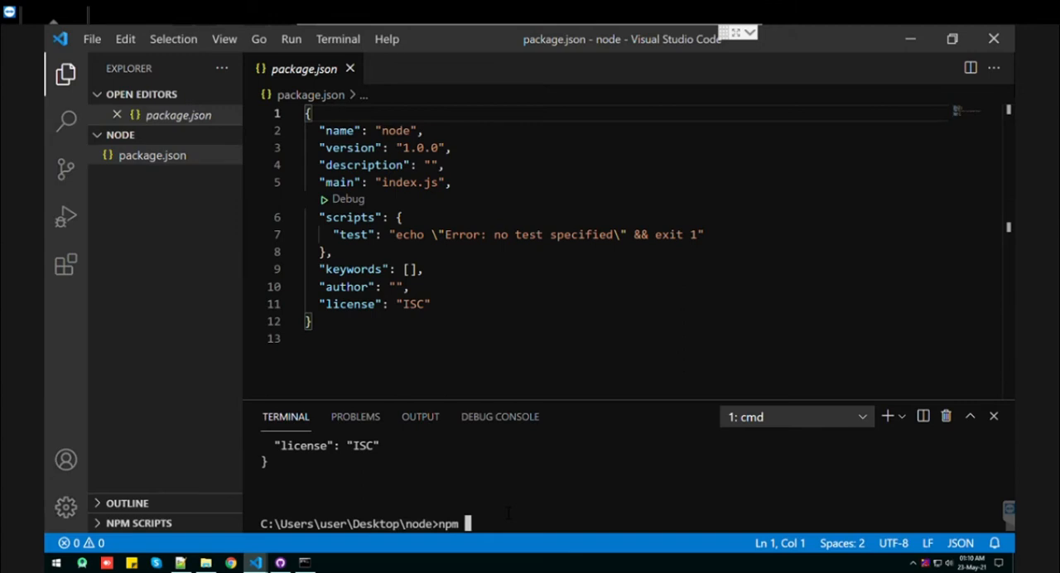
text(i express)
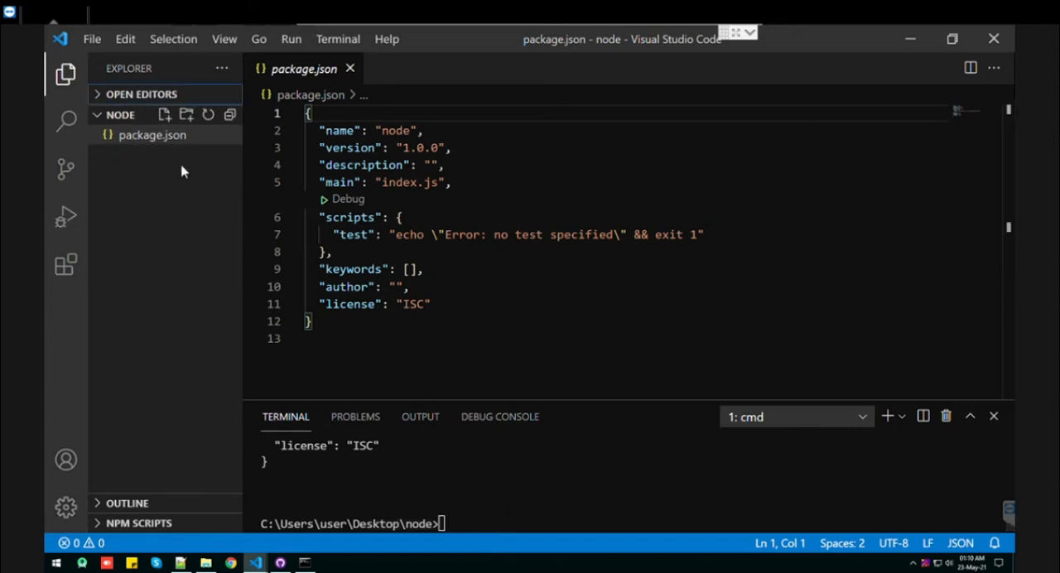
Step: Create test.js in the node folder and install the pkg package with "npm i pkg"
click(164, 114)
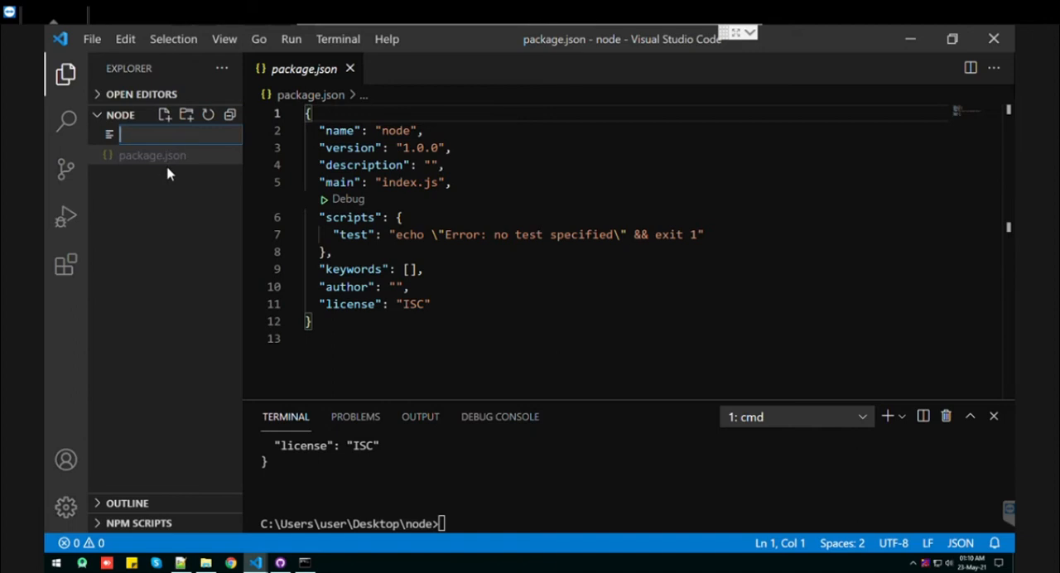
text(test.js)
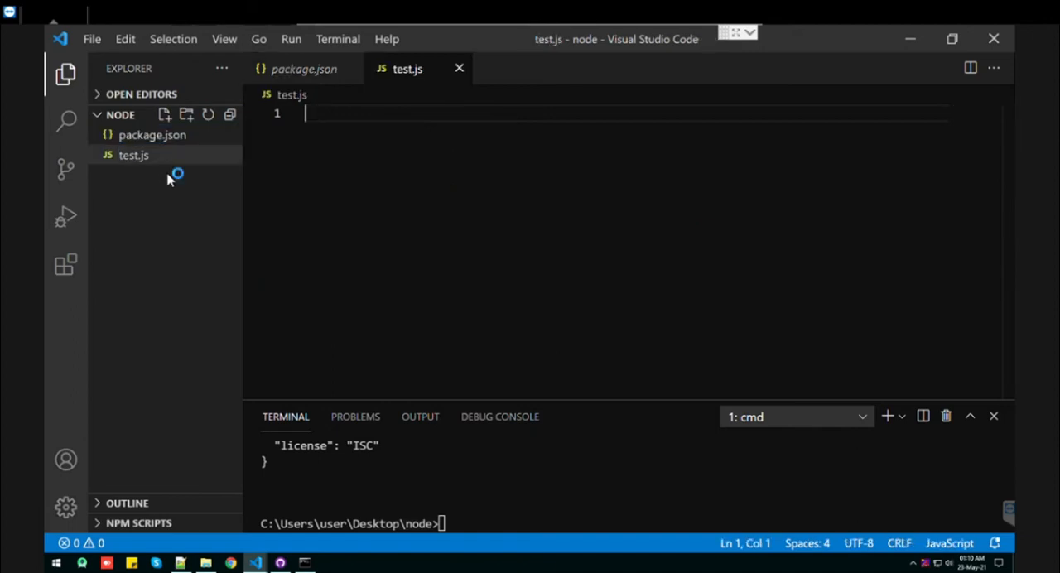
text(npm i)
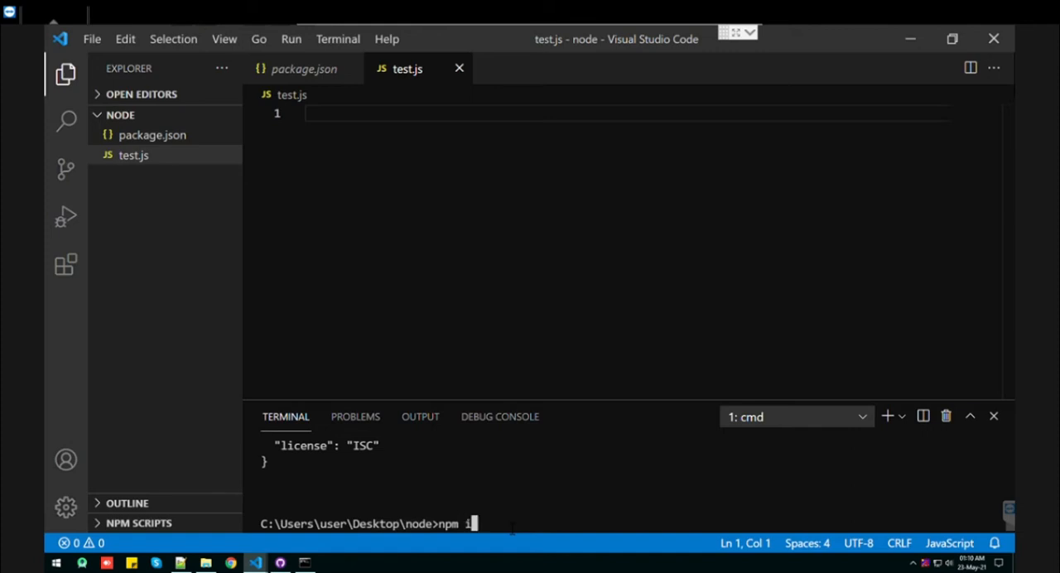
text(pkg)
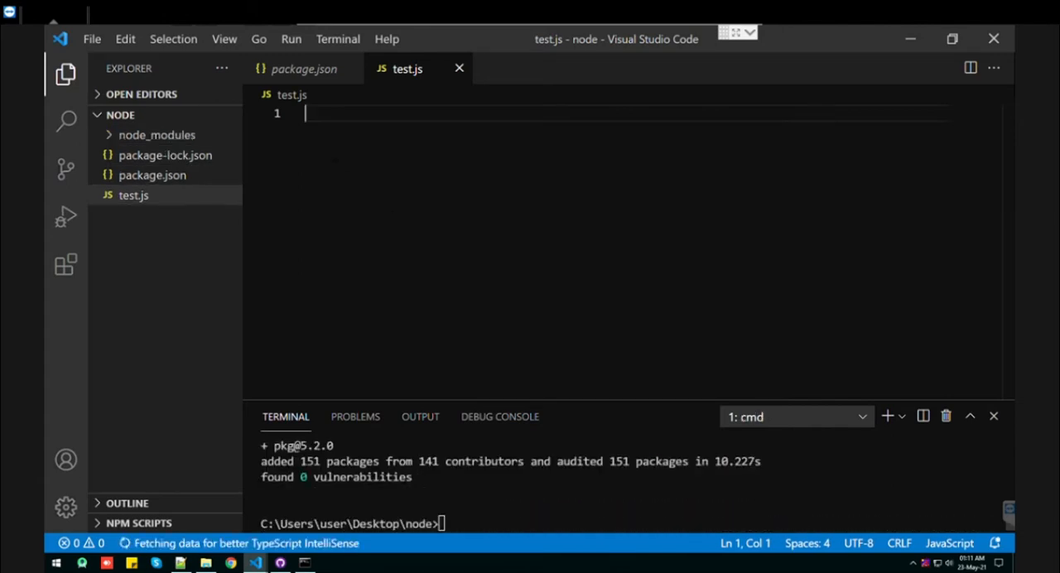
Step: Write console.log('hello world') in test.js and run it with "node test.js"
text(cos)
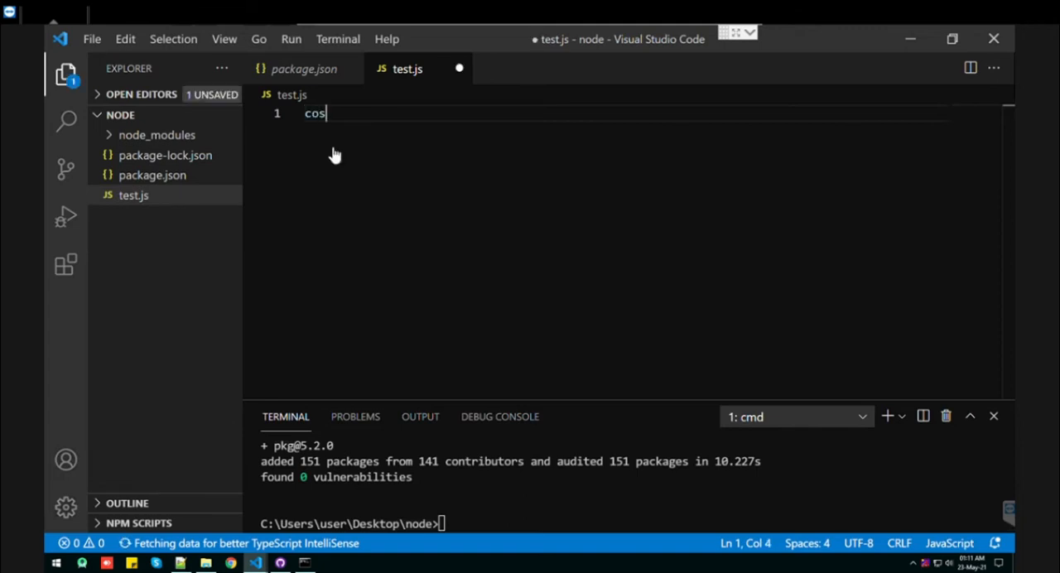
text(console.log()
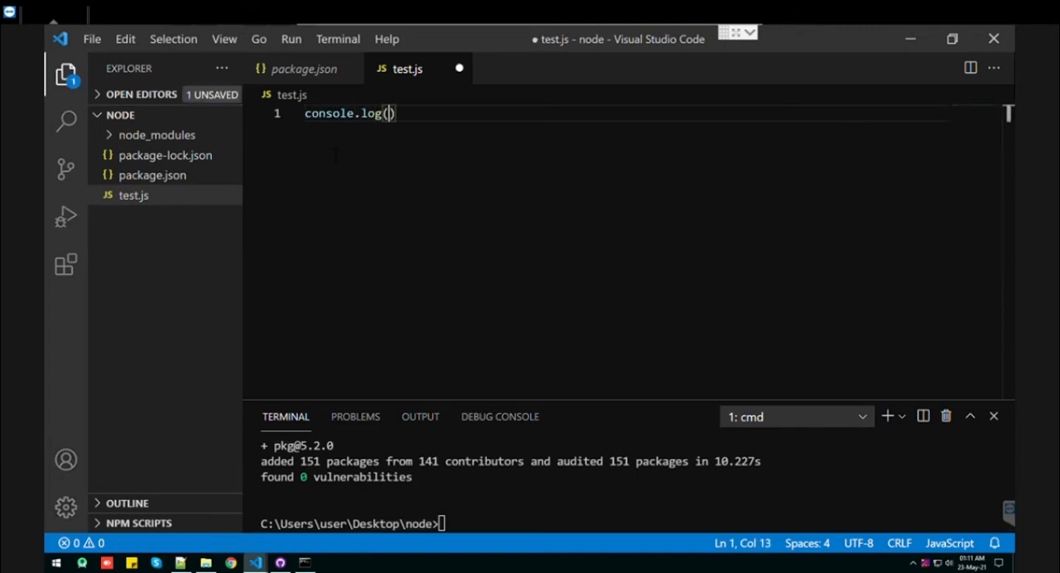
text('hello')
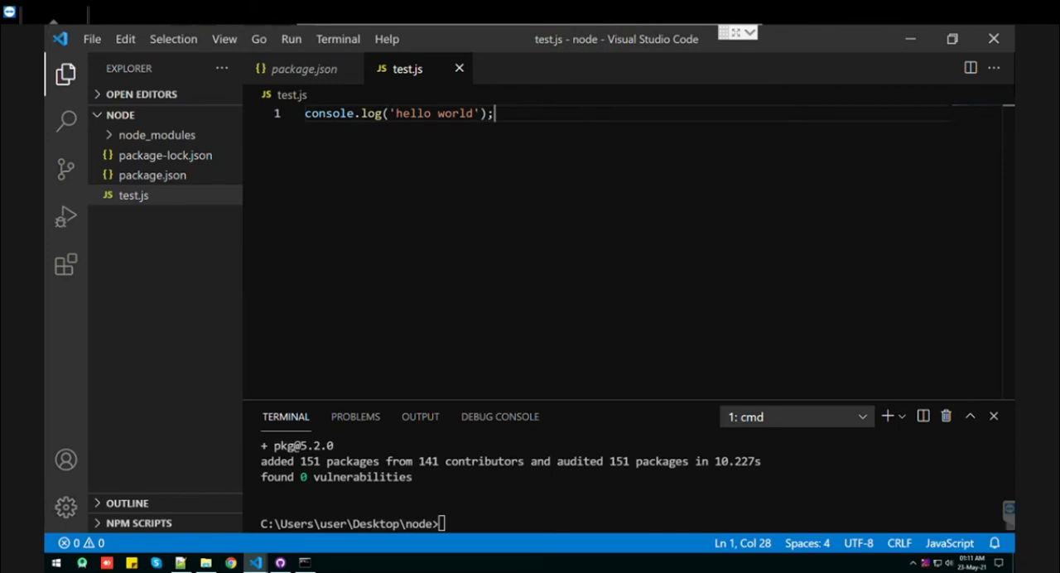
text(node test.js)
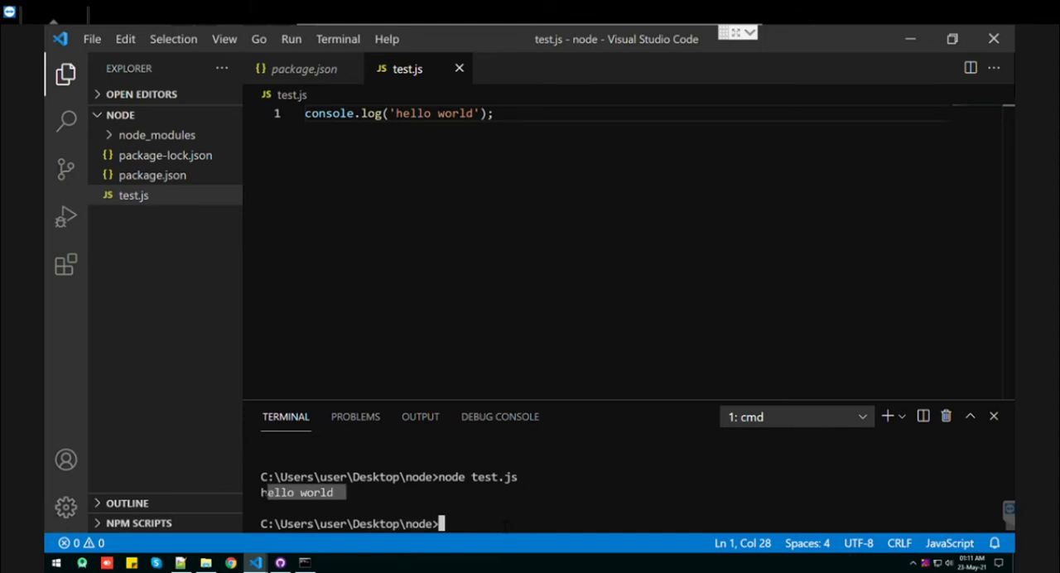
Step: Start a new quoted key under the test script in package.json's scripts section
click(153, 176)
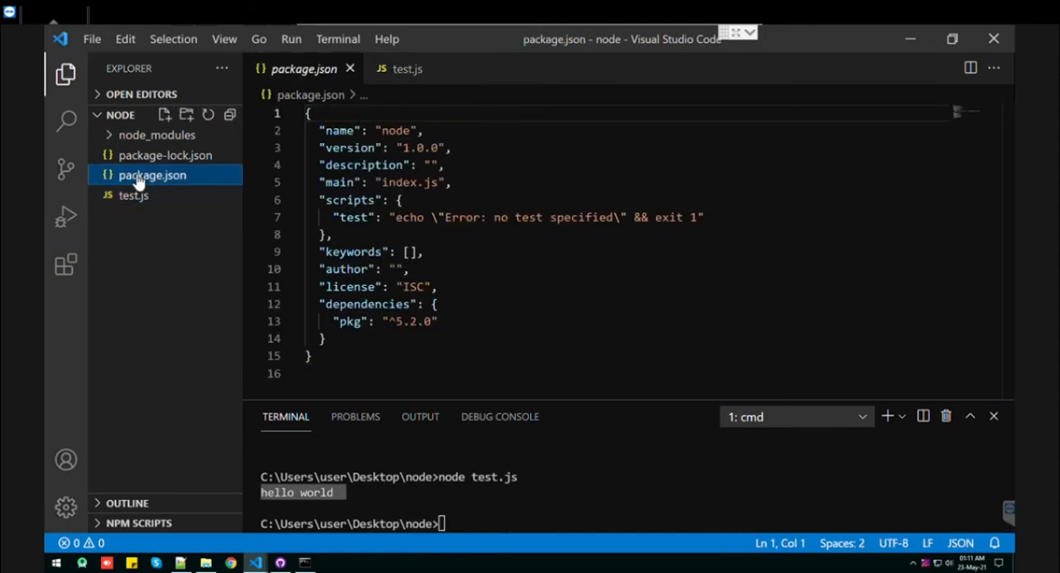
double_click(348, 338)
text(,)
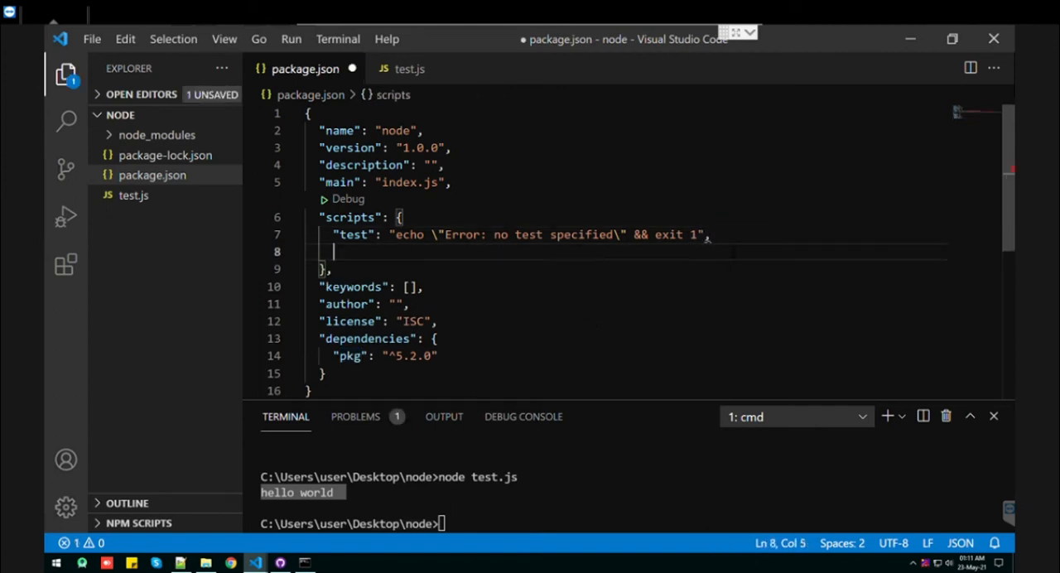
text(")
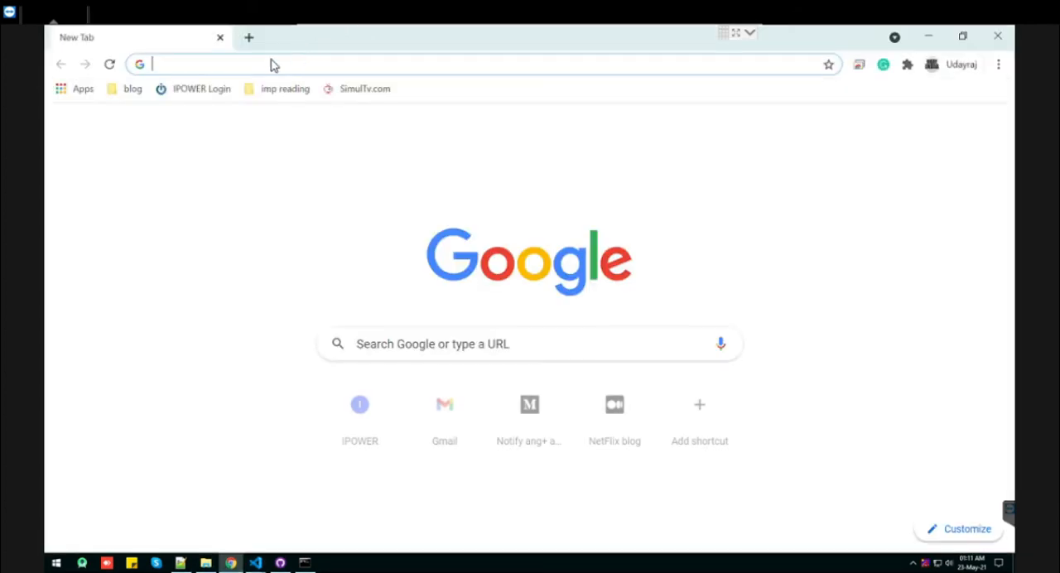
Step: Search "npm pkg" and open the pkg package page on npmjs.com
text(npm pkg)
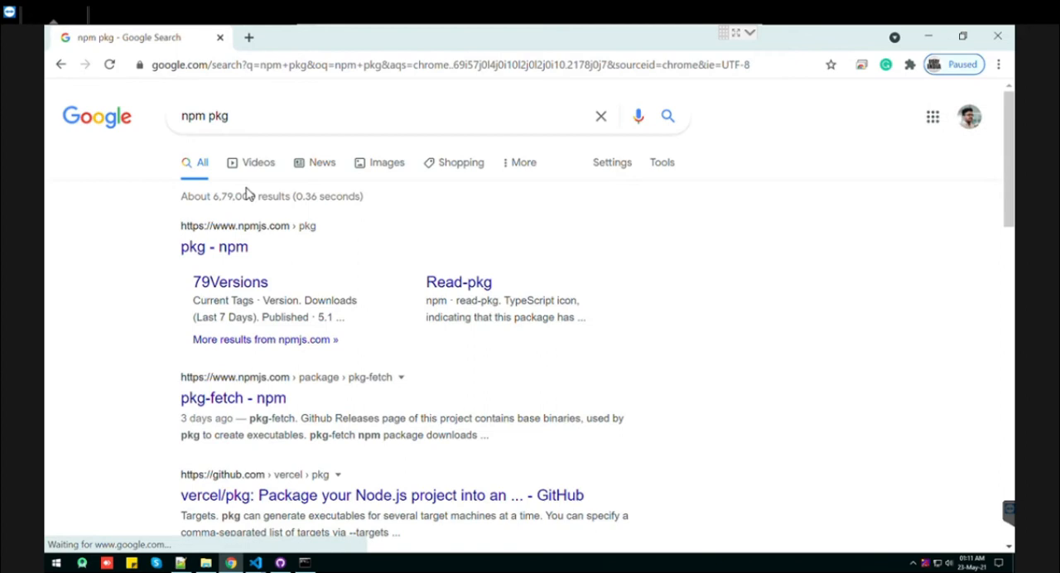
click(213, 247)
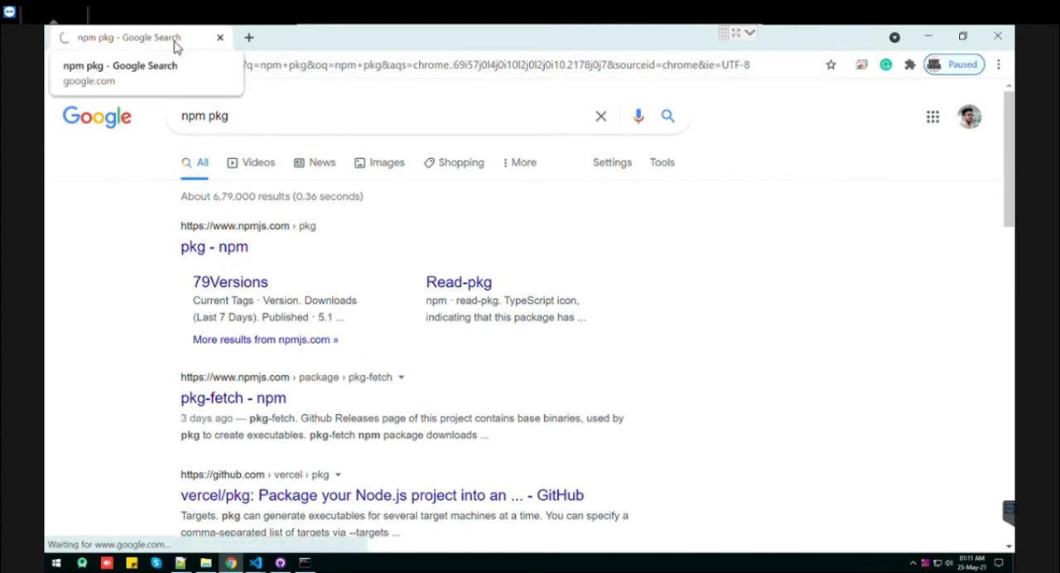
click(214, 246)
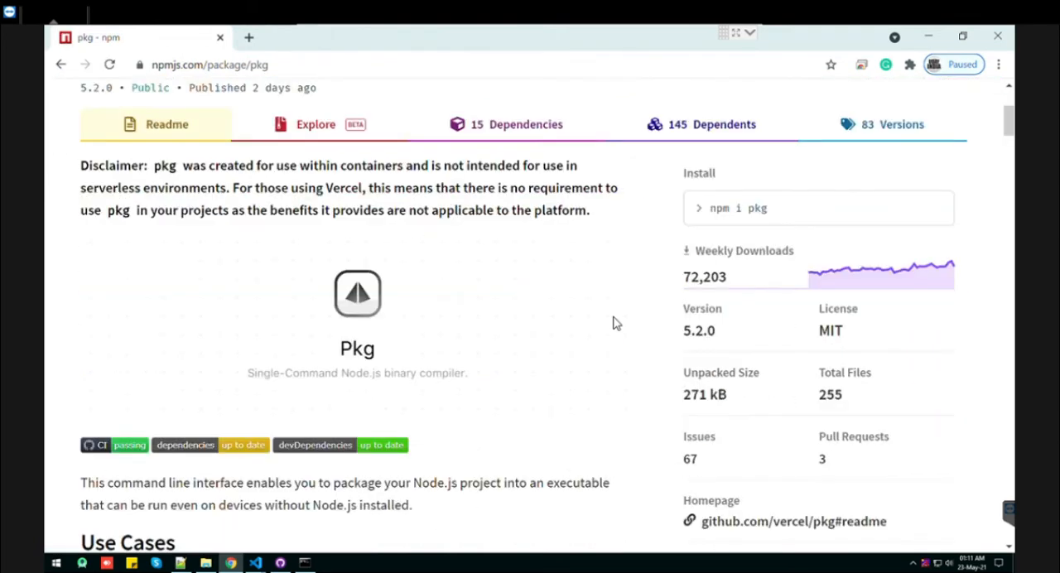
mouse_move(492, 268)
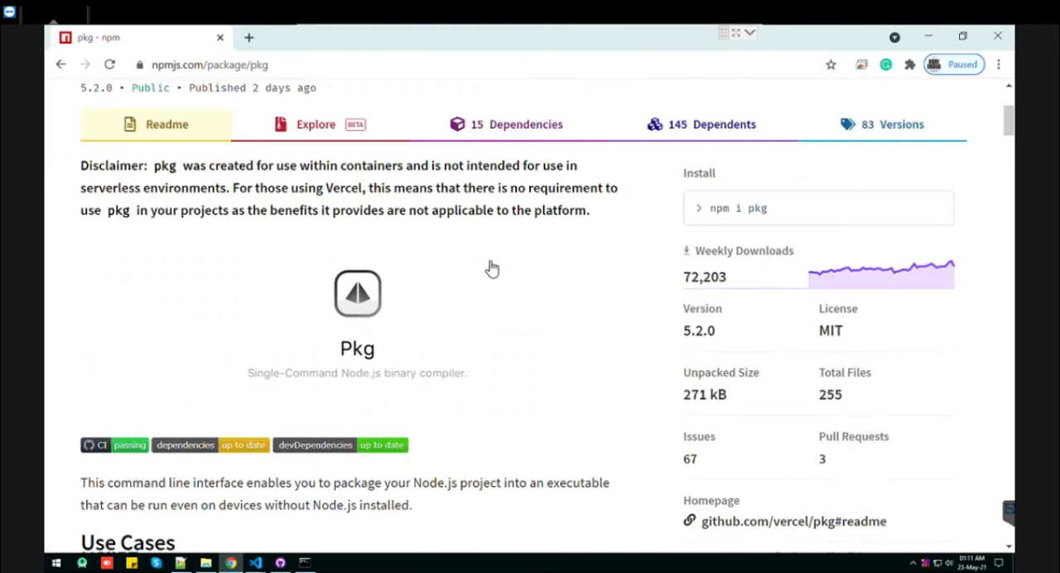
double_click(704, 276)
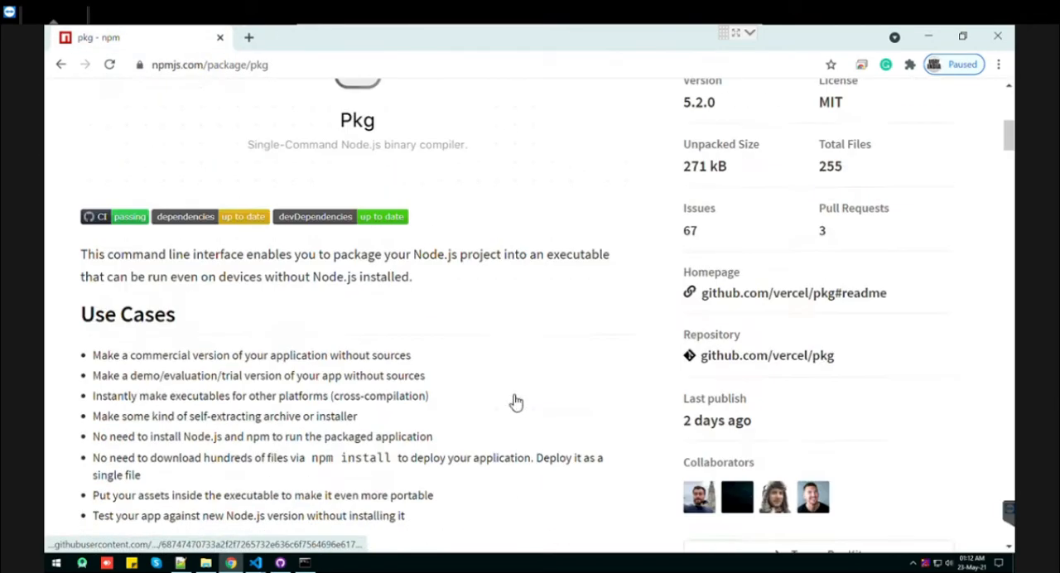
scroll(down, 3)
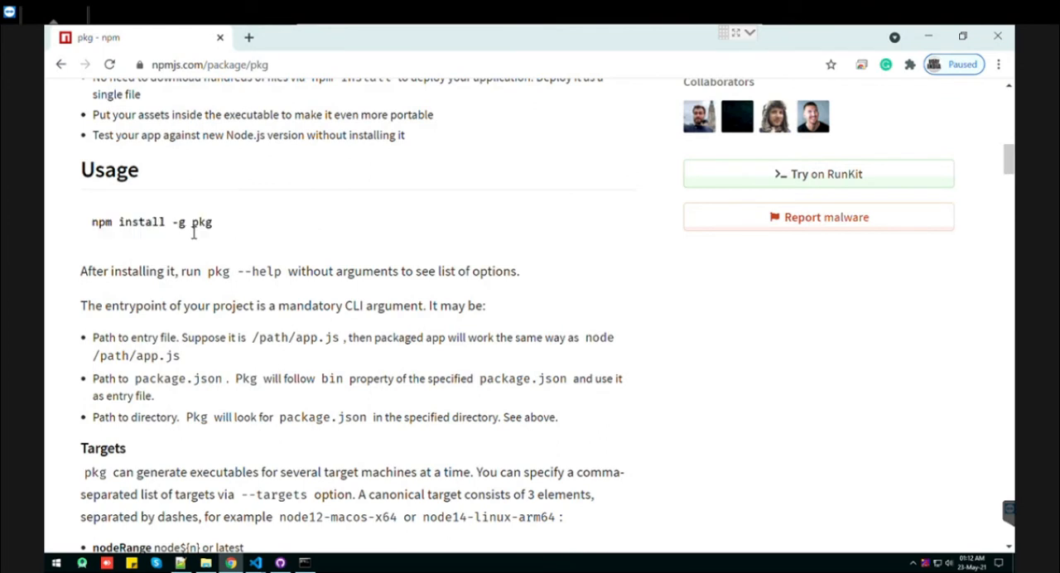
mouse_move(230, 232)
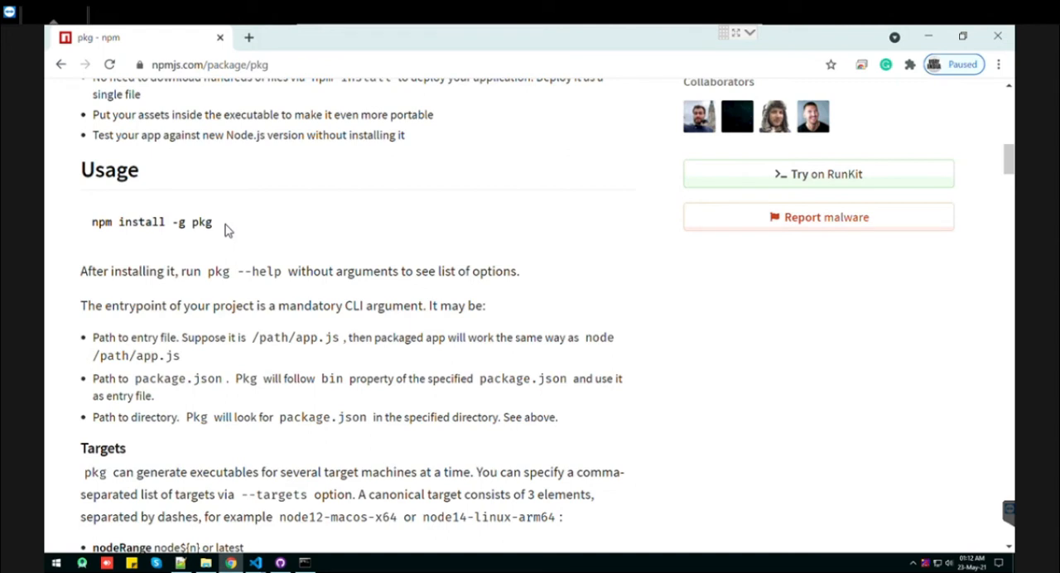
Step: Read the install command and scroll down to the Targets section on node12-win-x64 strings
double_click(179, 222)
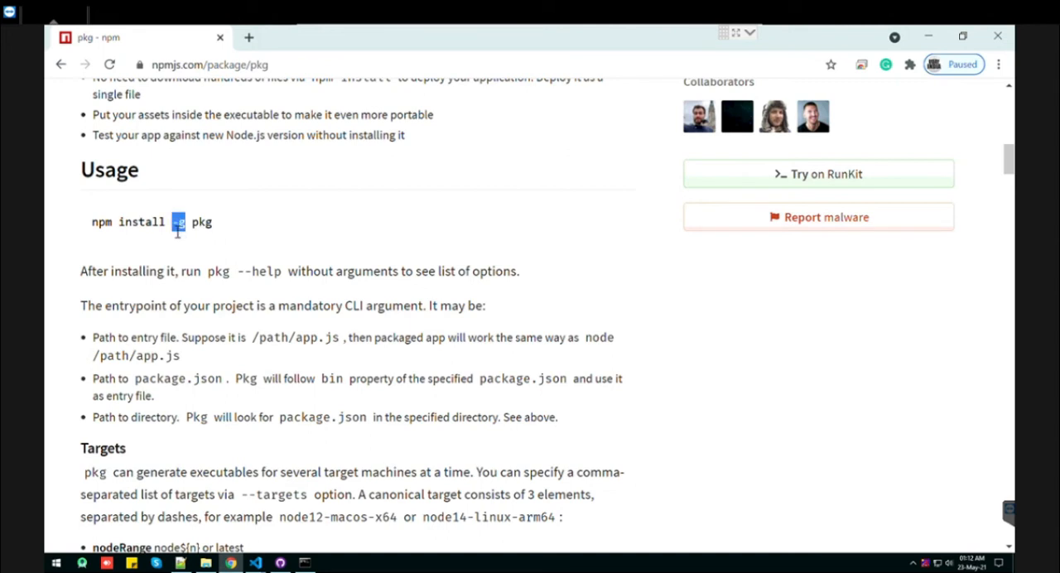
scroll(down, 3)
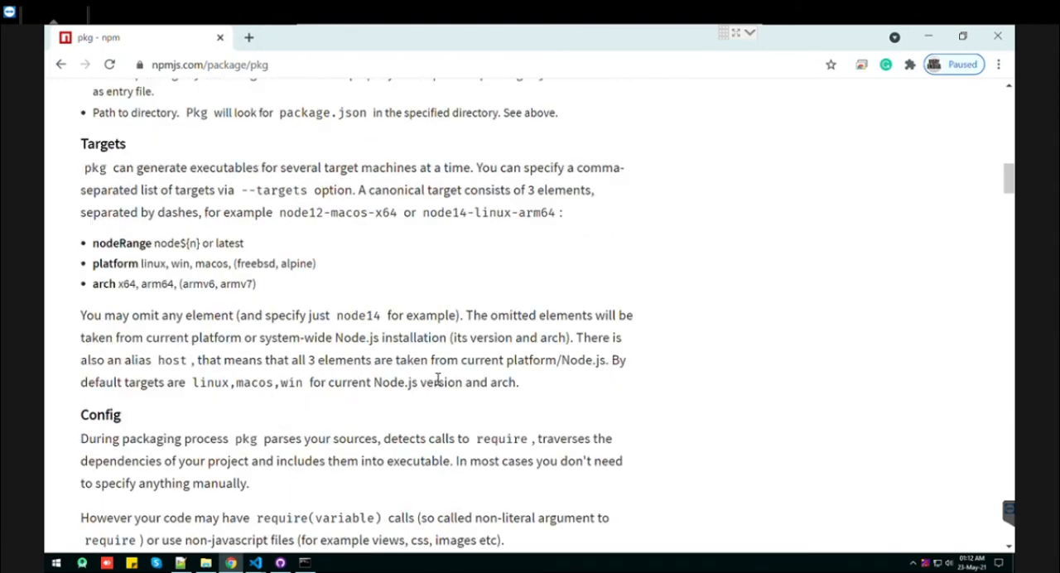
scroll(down, 3)
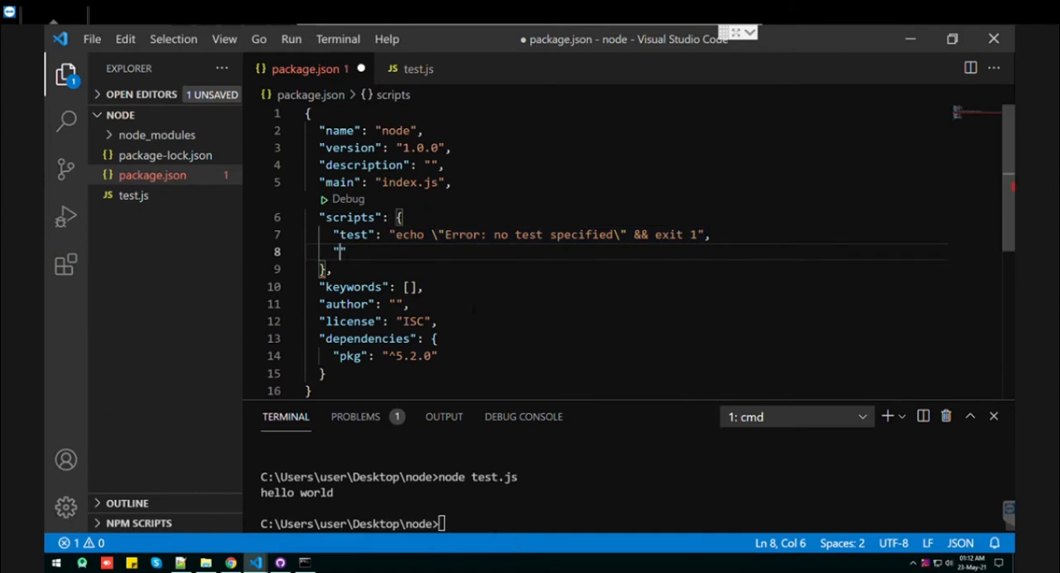
Step: Add a "pack" script key whose value begins with pkg targeting node12
text(pack)
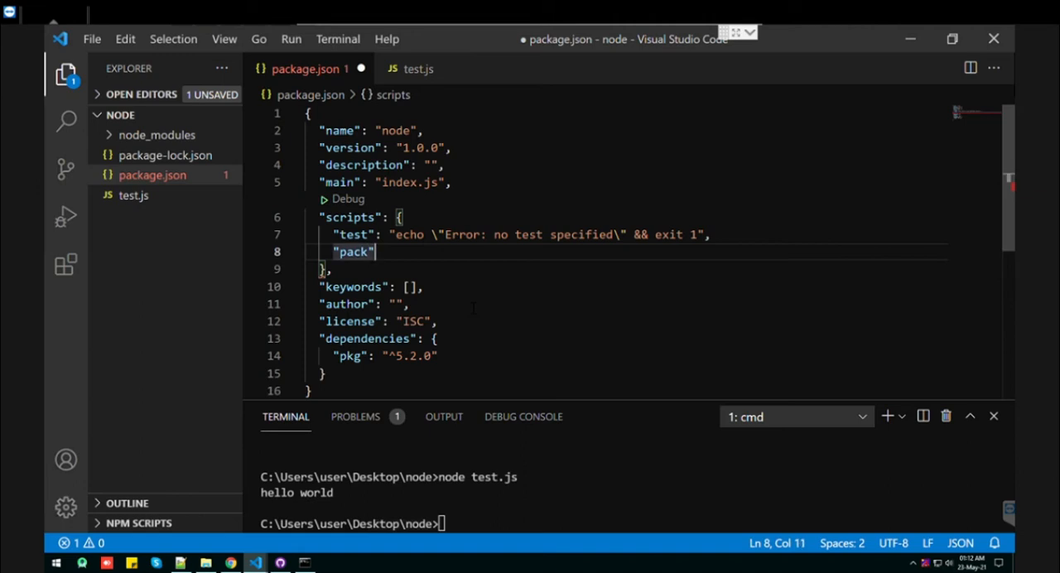
text(:)
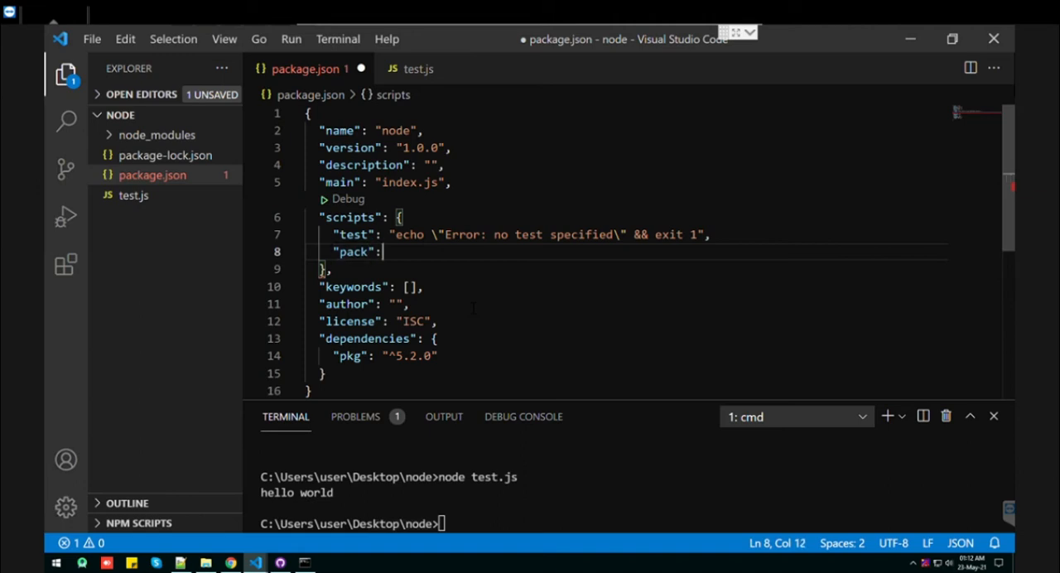
text("")
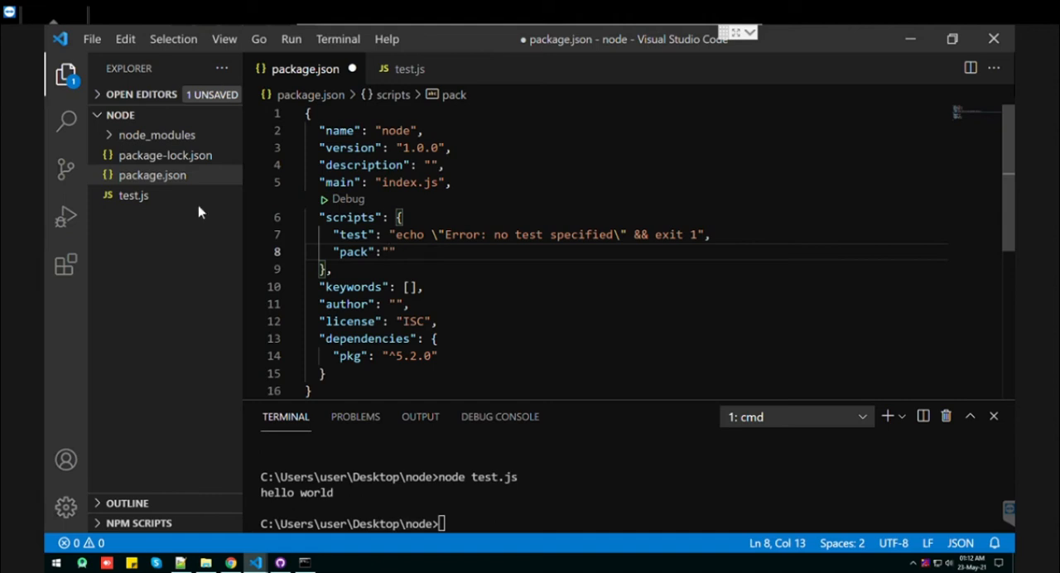
click(133, 196)
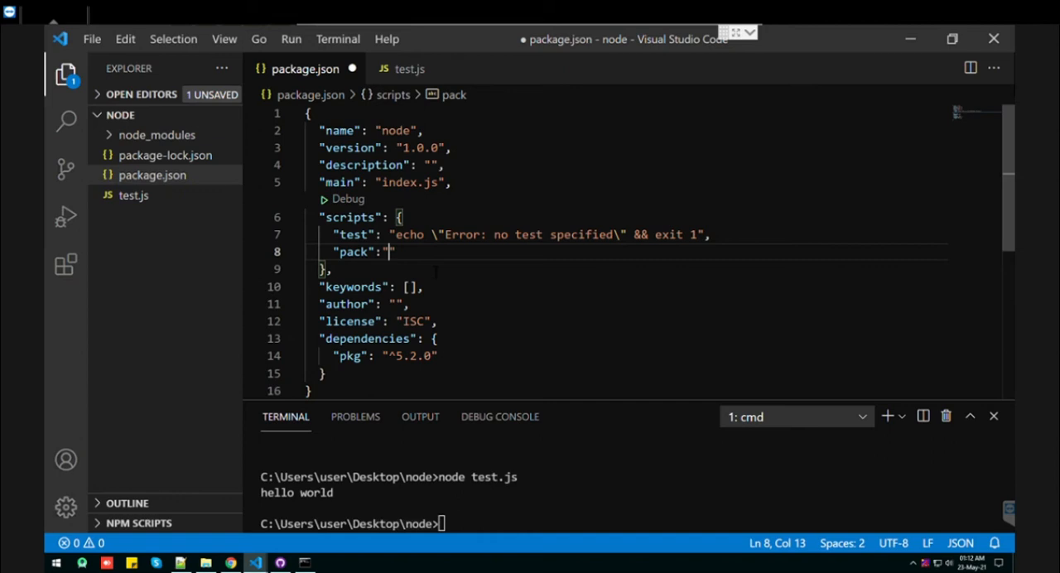
text(pkg -t)
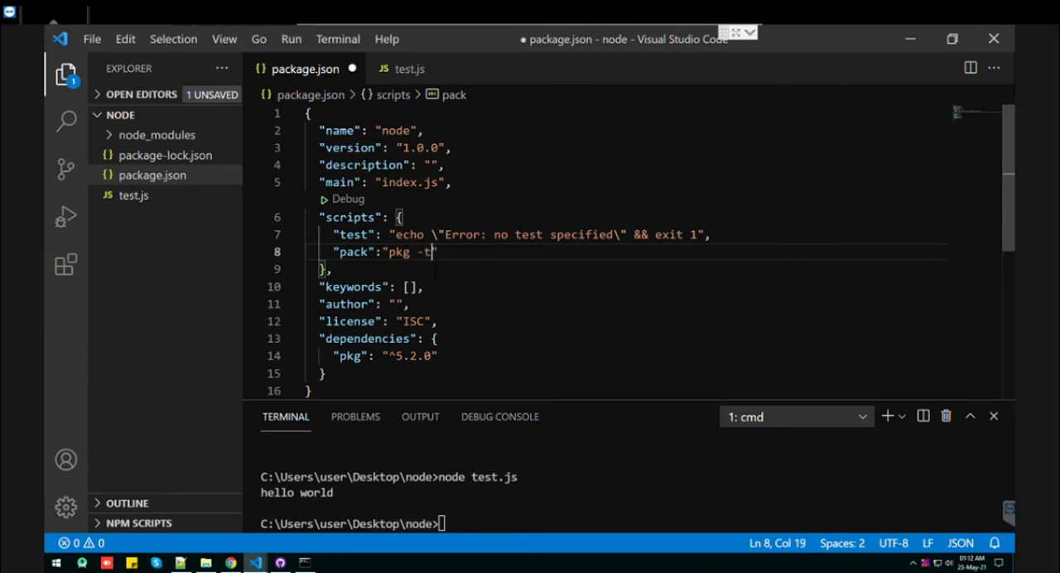
text(node12)
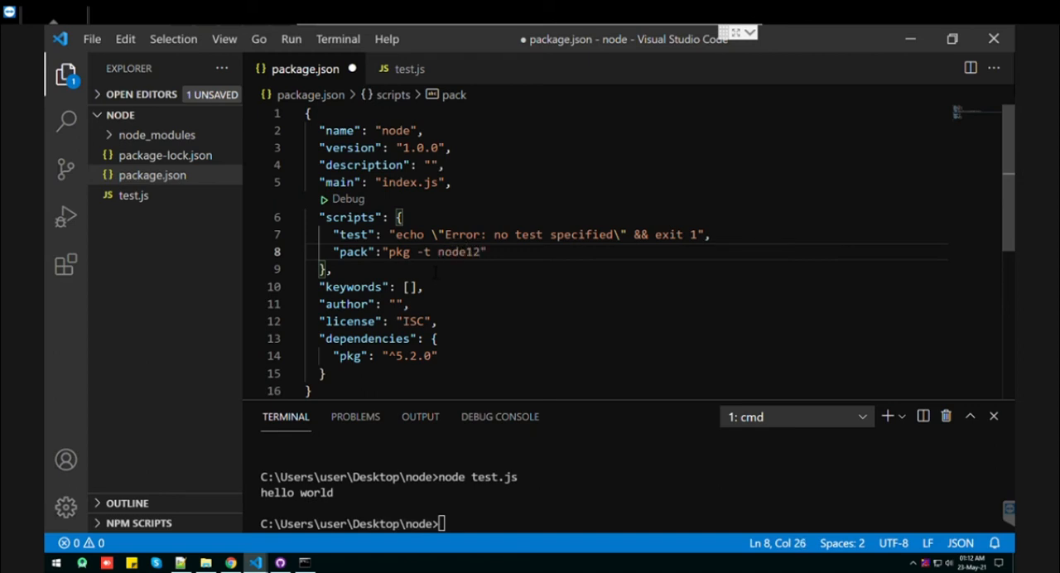
Step: Complete the script as "pkg -t node12-win-x64 ./test.js" and save package.json
text(-win)
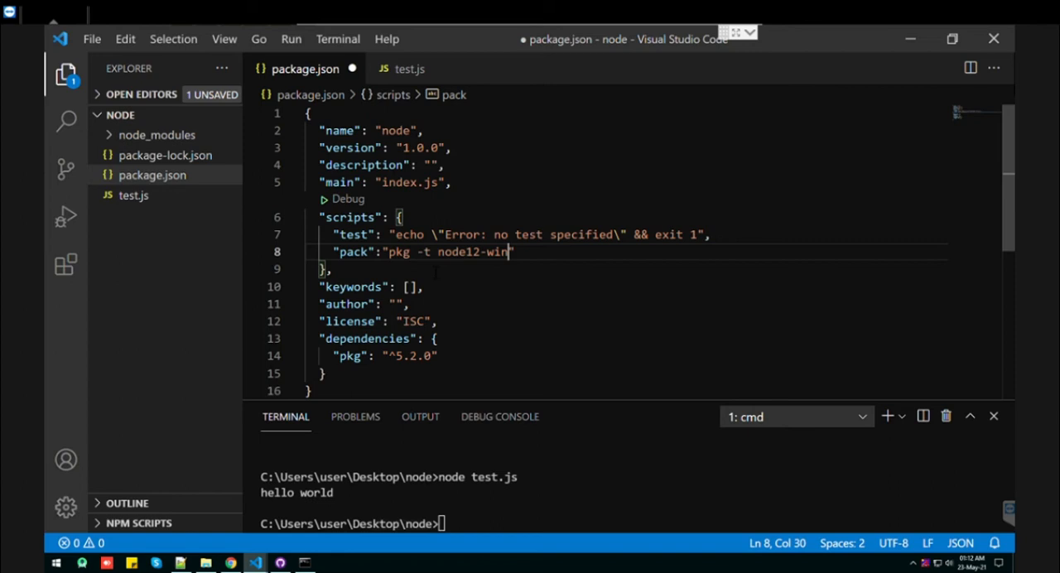
text(-x)
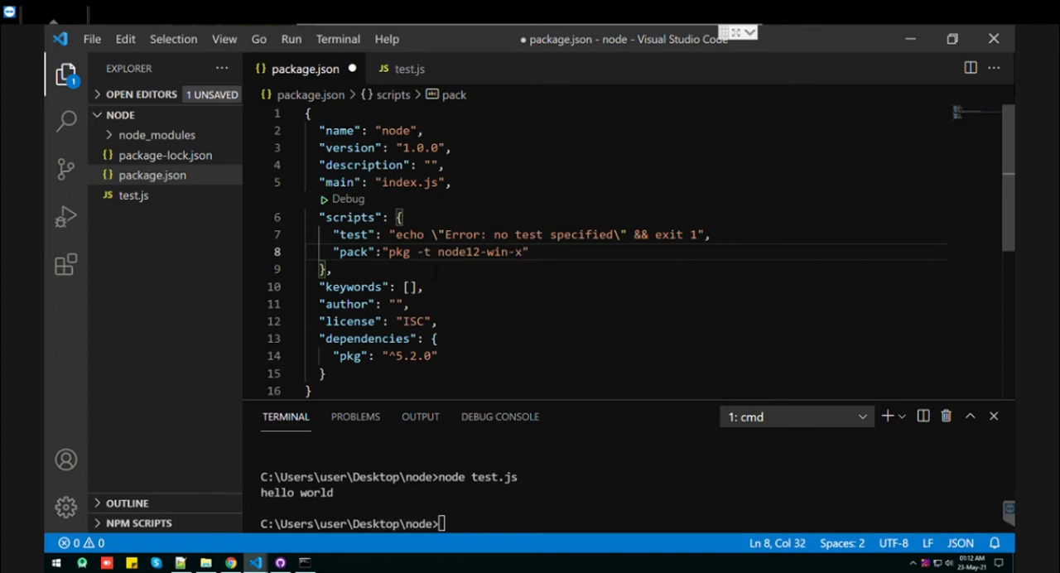
text(64)
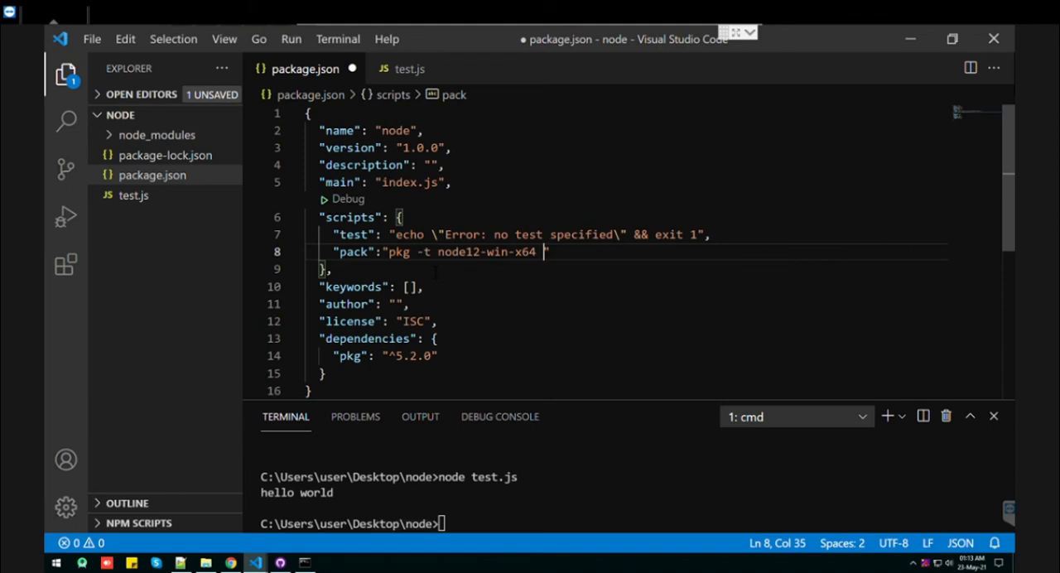
text(./)
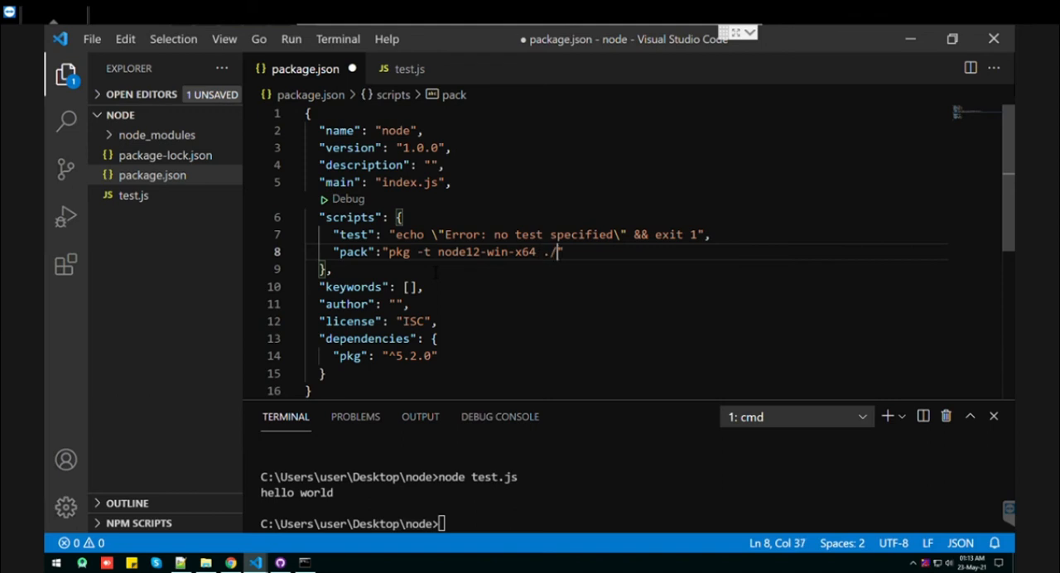
text(test)
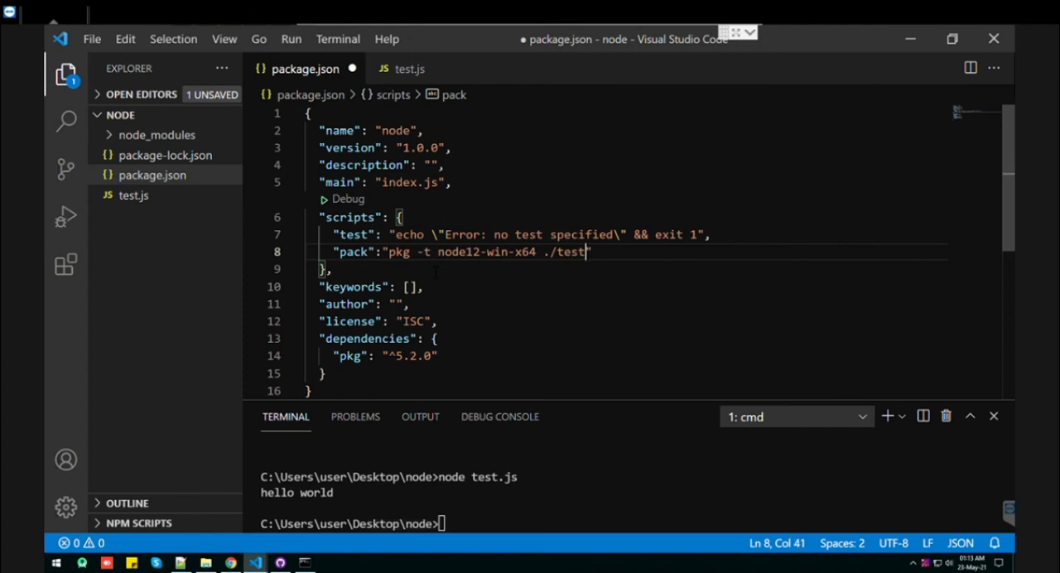
text(.js)
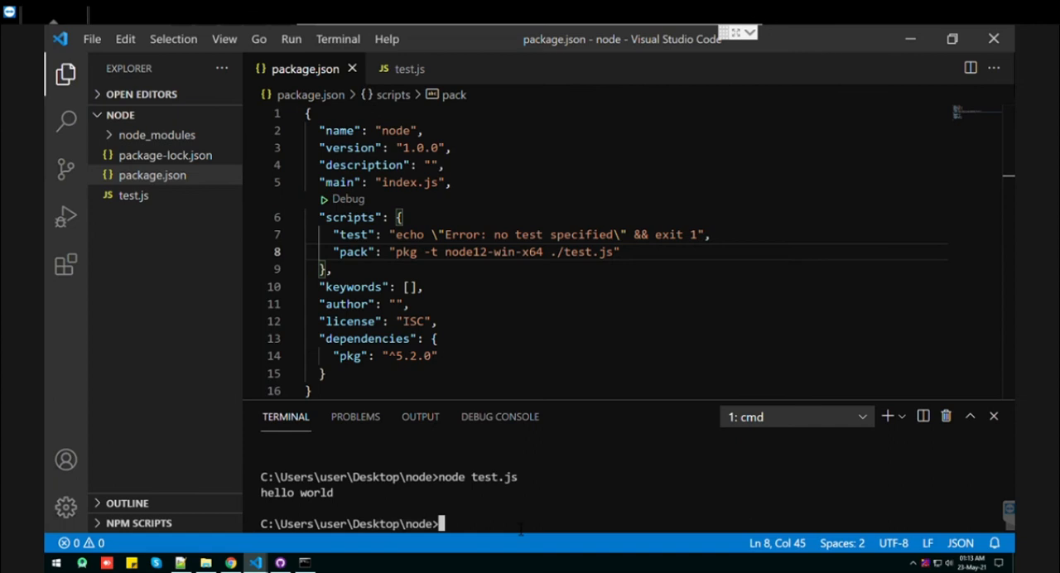
Step: Run "npm run pack" in the terminal so pkg builds the executable
text(npm run)
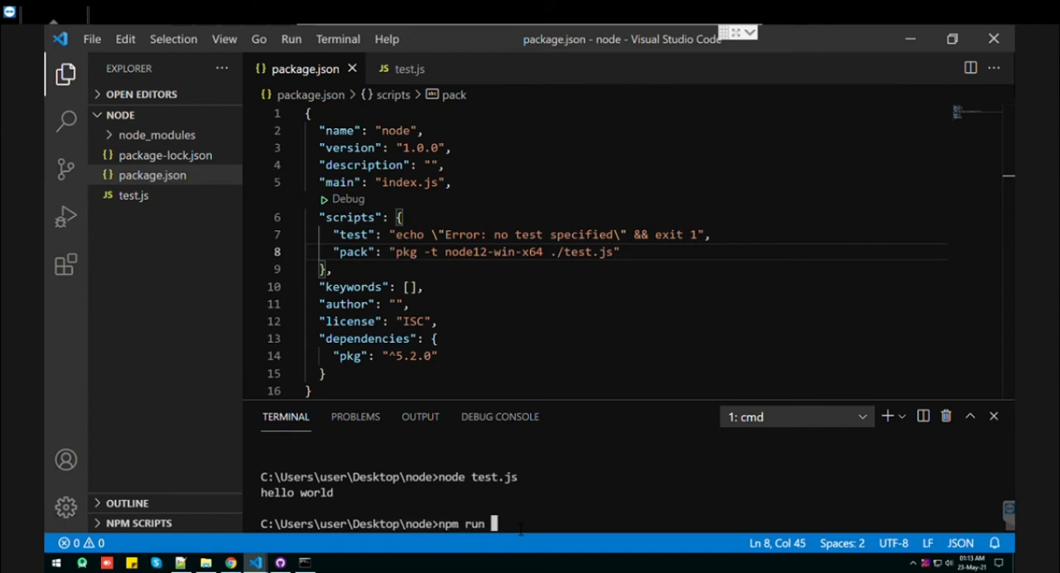
text(pac)
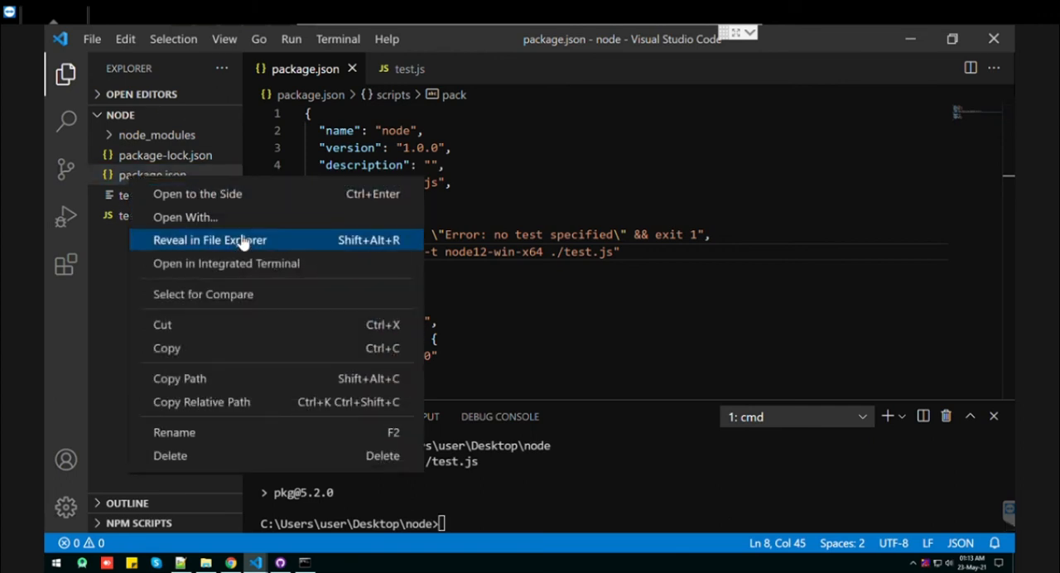
Step: Reveal the project folder in File Explorer and run test.exe from cmd, printing hello world
click(208, 240)
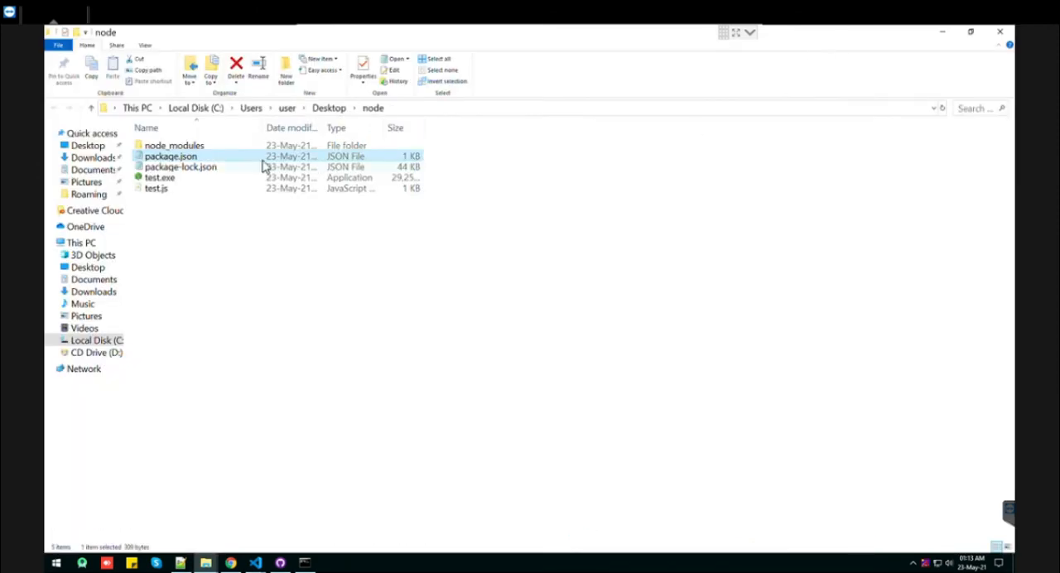
click(159, 177)
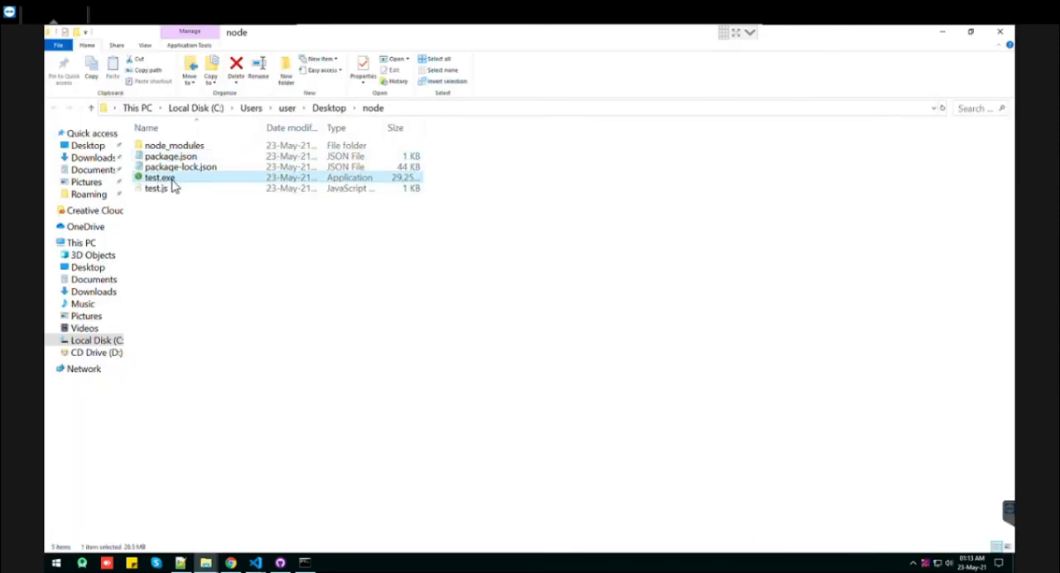
mouse_move(156, 179)
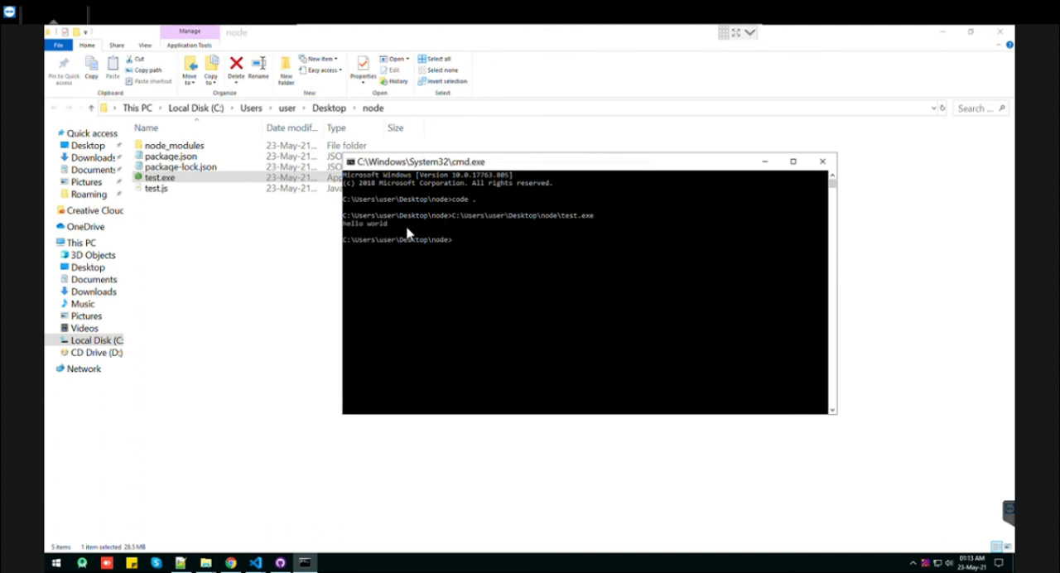
double_click(363, 222)
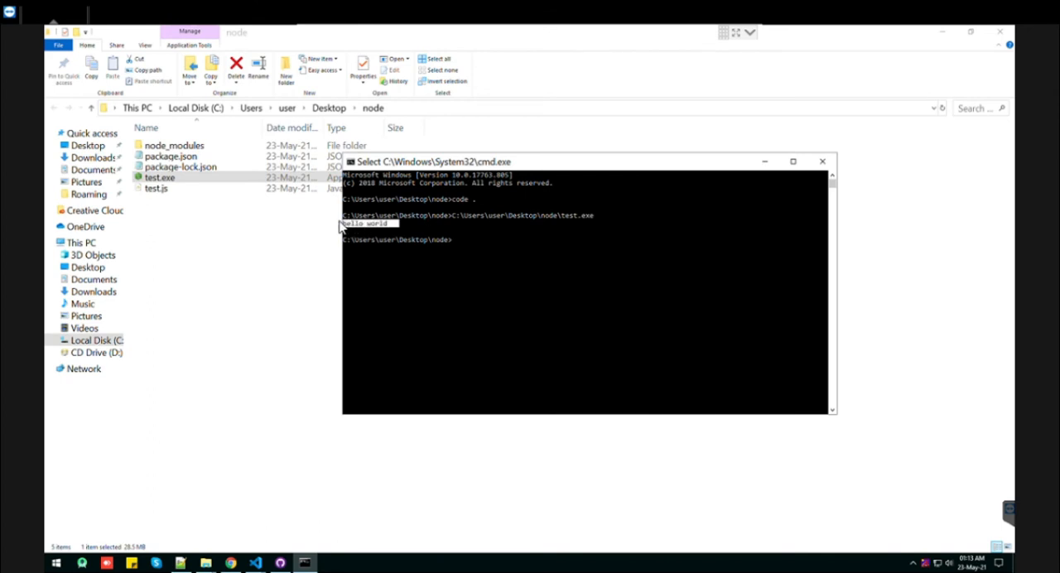
click(821, 160)
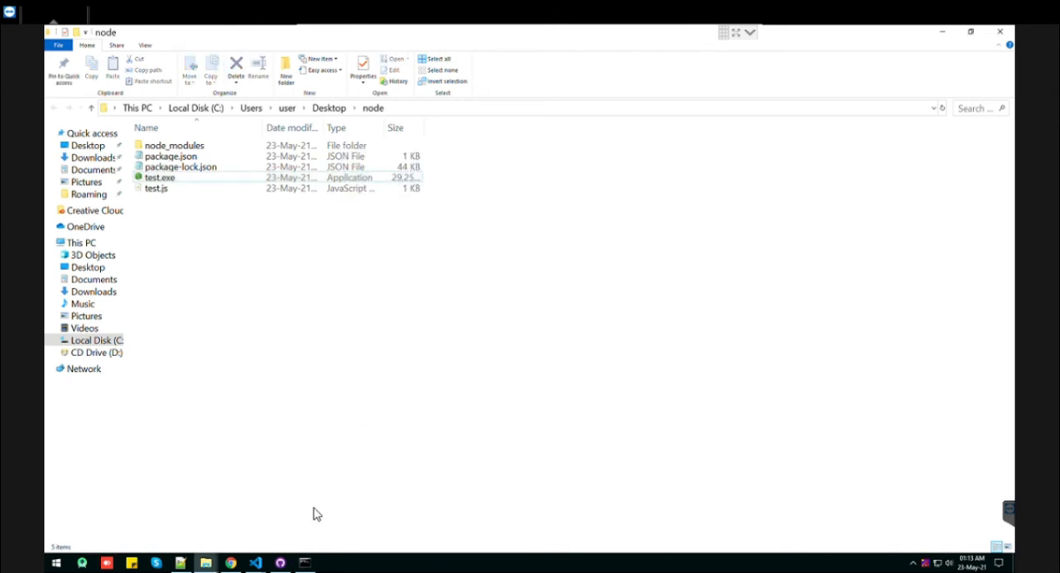
click(159, 177)
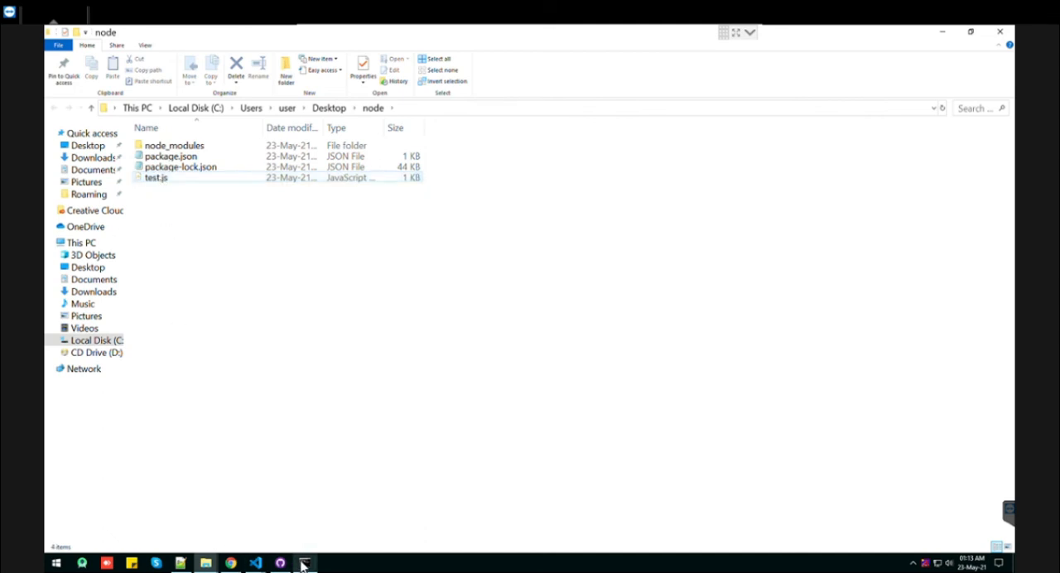
Step: Switch back to VS Code with package.json and its pack script in view
click(255, 563)
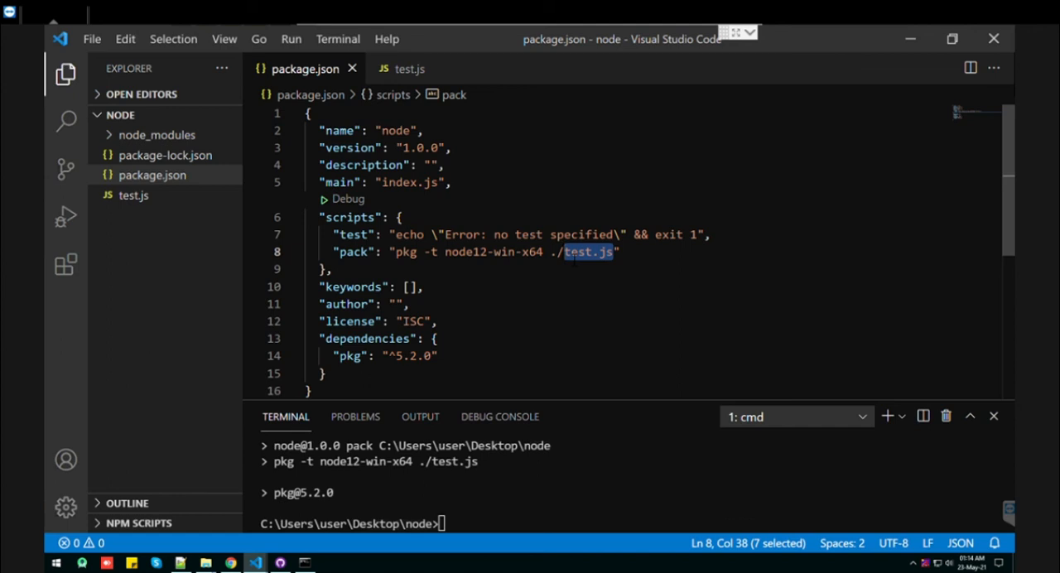
mouse_move(329, 555)
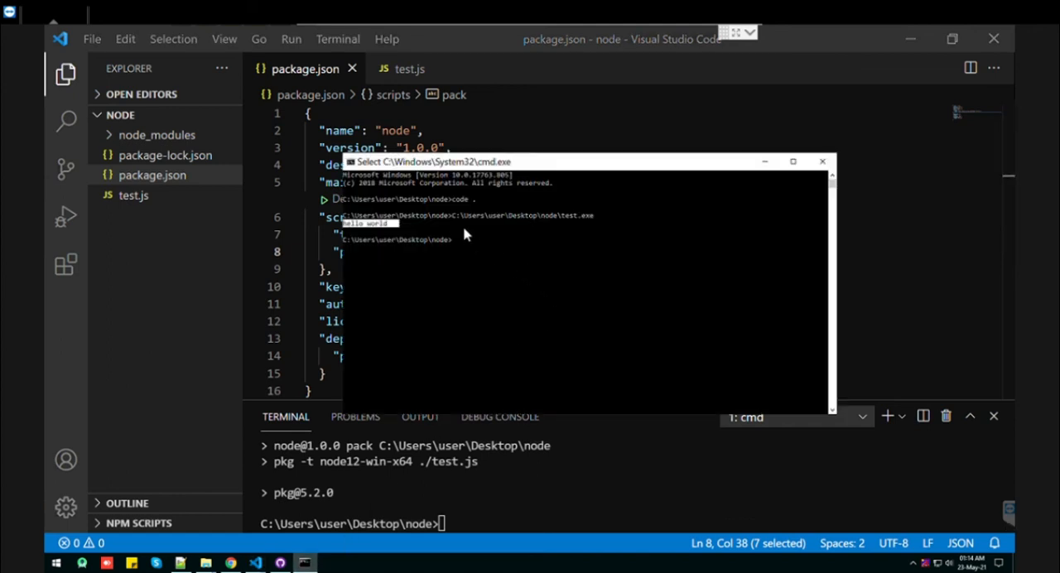
mouse_move(454, 219)
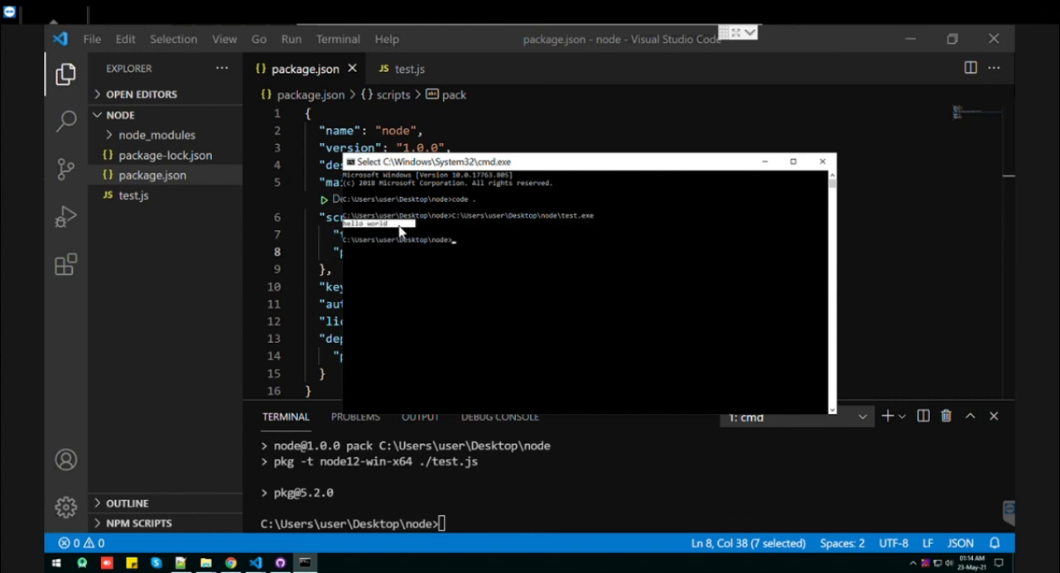
mouse_move(765, 178)
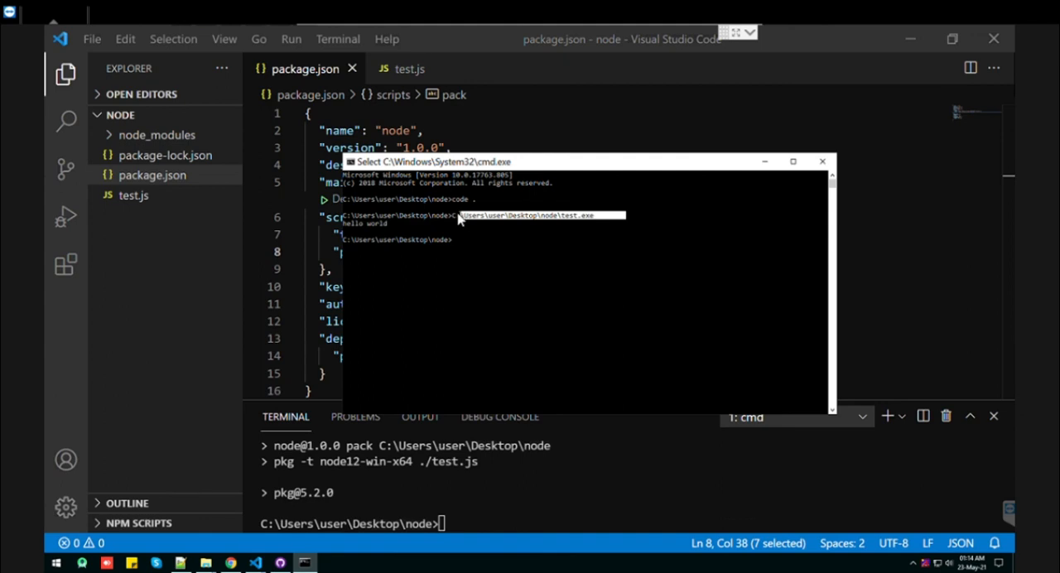
mouse_move(457, 219)
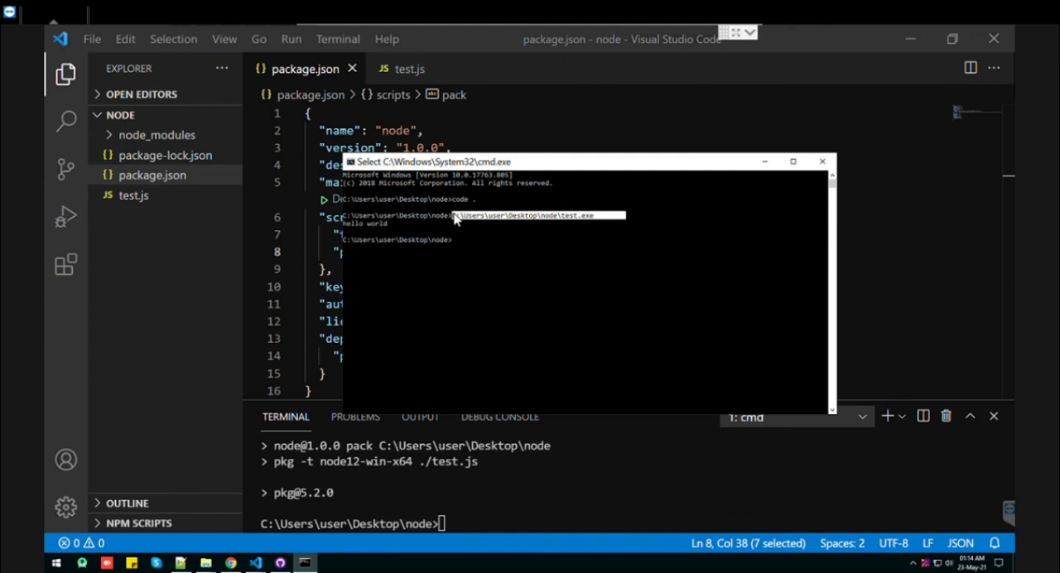